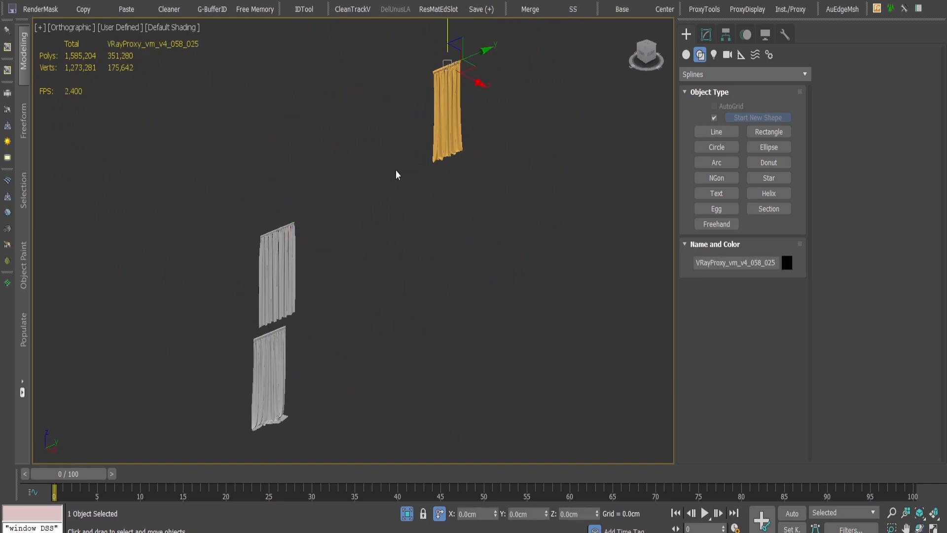
Add the three VRayProxy curtains to the Forest scatter's geometry list.
{"action": "left_click", "coordinate": [575, 257]}
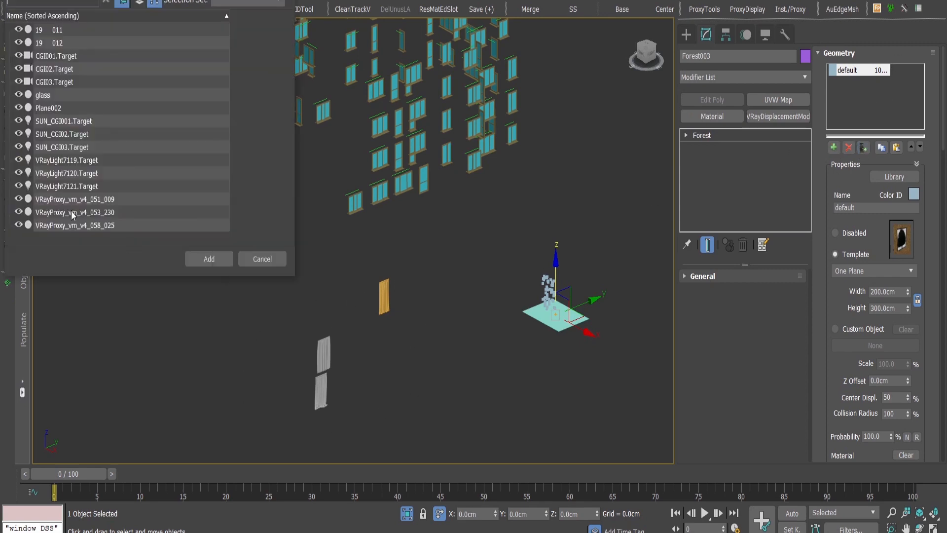
{"action": "left_click", "coordinate": [74, 212]}
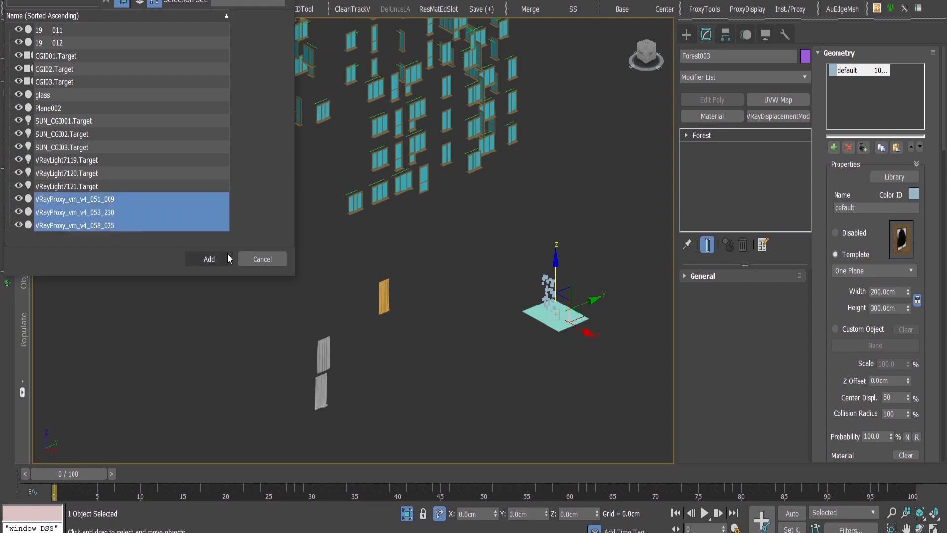
{"action": "left_click", "coordinate": [209, 259]}
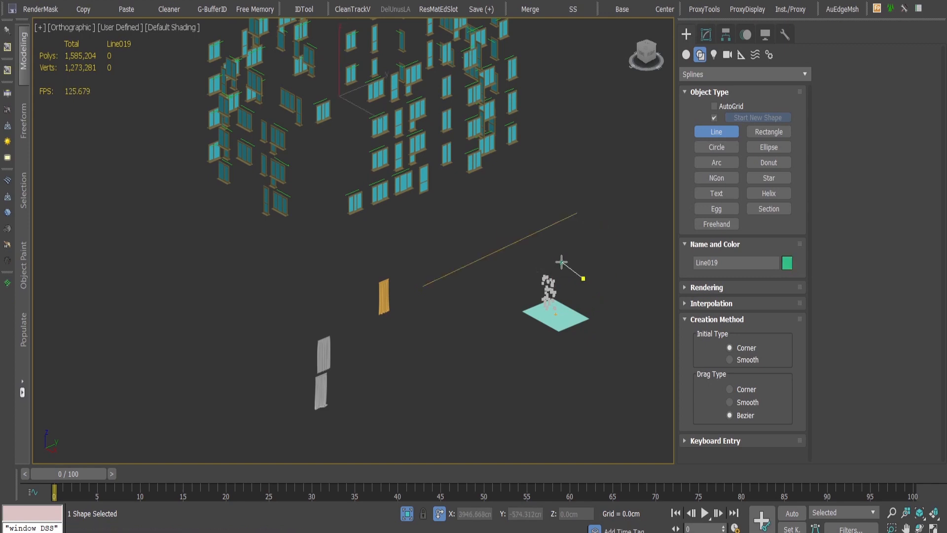
Set the Forest scatter's distribution mode to Path, using Line018 as the path.
{"action": "left_click", "coordinate": [706, 34]}
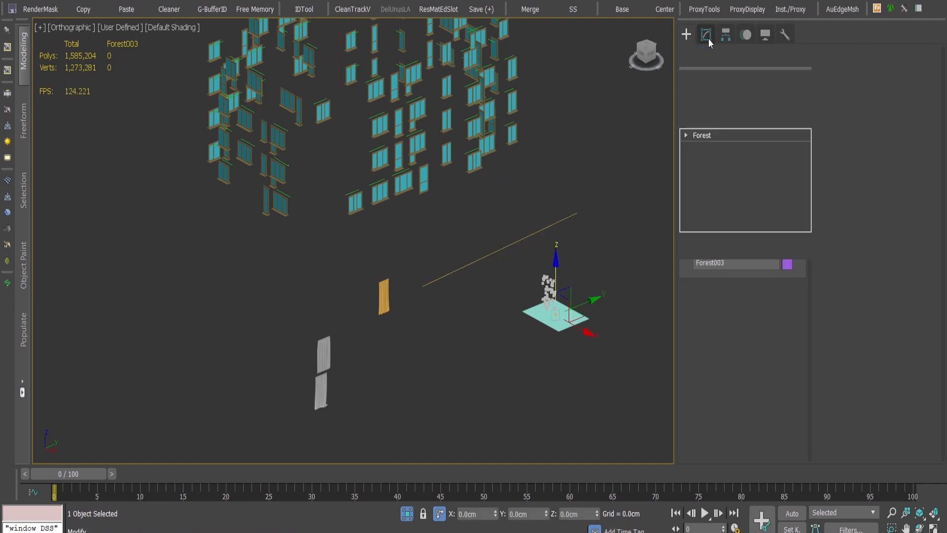
{"action": "left_click", "coordinate": [706, 33]}
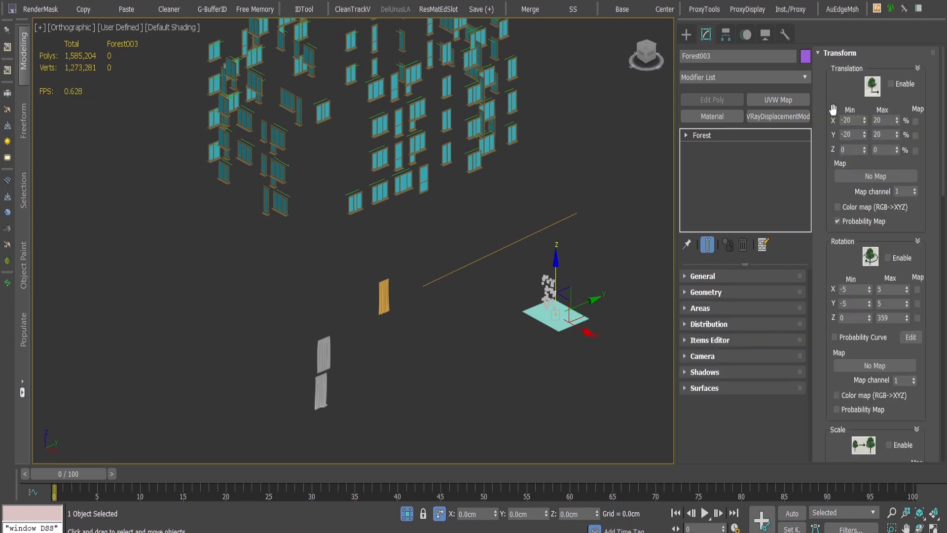
{"action": "left_click", "coordinate": [709, 323]}
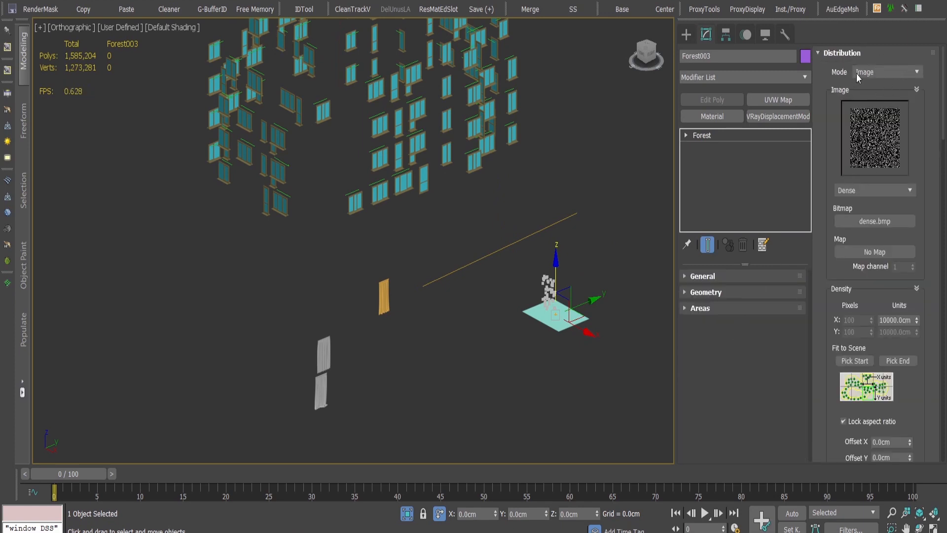
{"action": "left_click", "coordinate": [885, 72]}
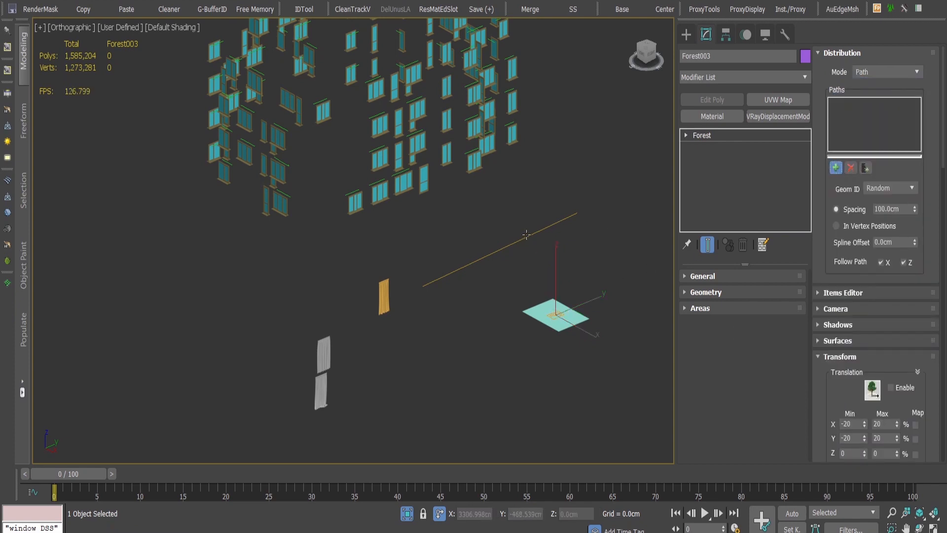
{"action": "left_click", "coordinate": [836, 167]}
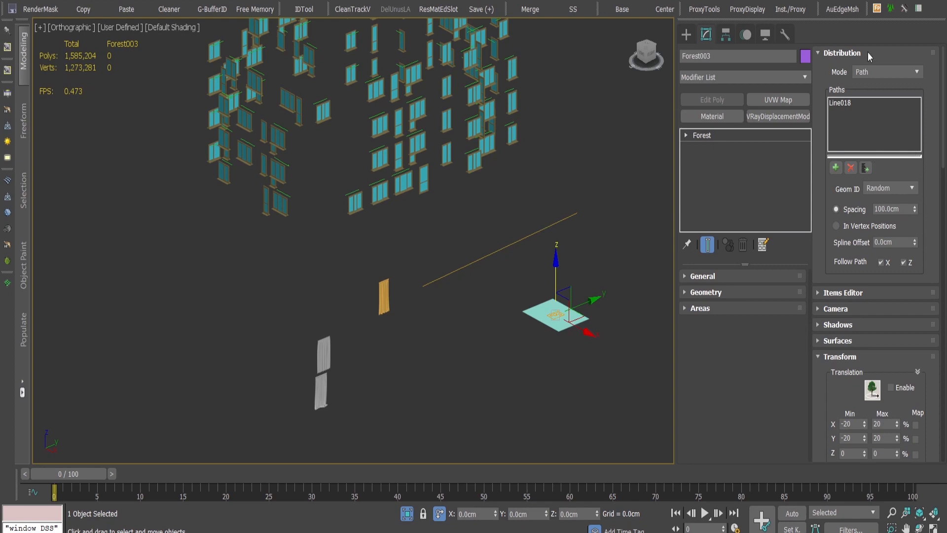
{"action": "left_click", "coordinate": [841, 53]}
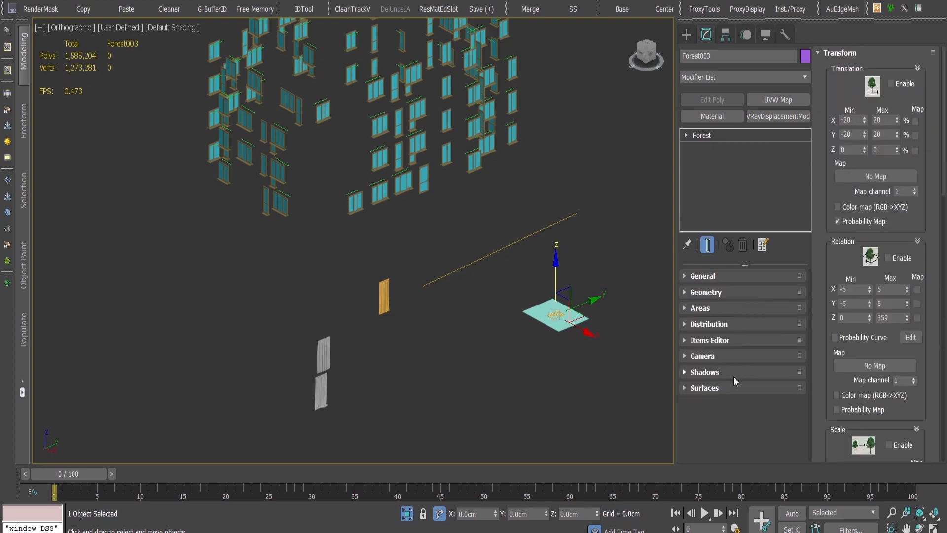
{"action": "left_click", "coordinate": [704, 387]}
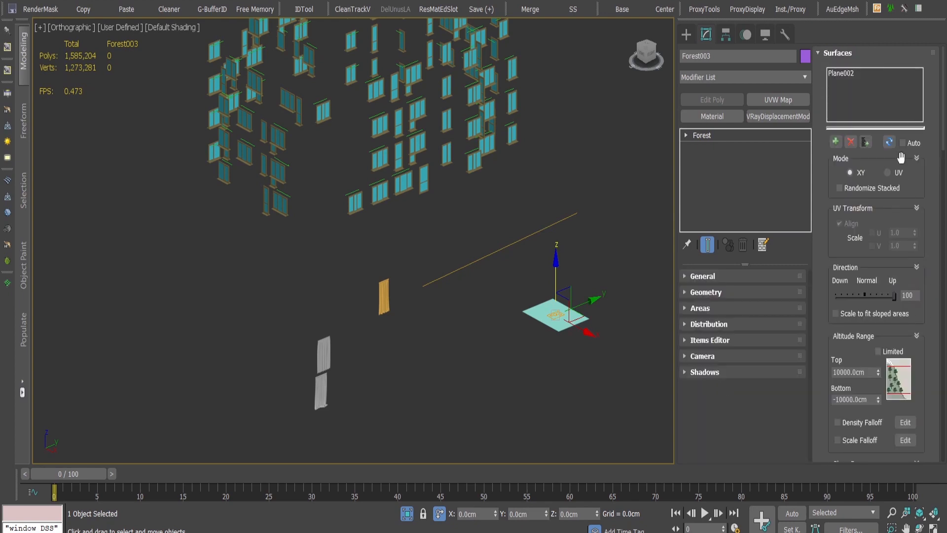
Remove Plane002 from the surfaces and enable rotation with Z fixed at 90 degrees.
{"action": "left_click", "coordinate": [843, 73]}
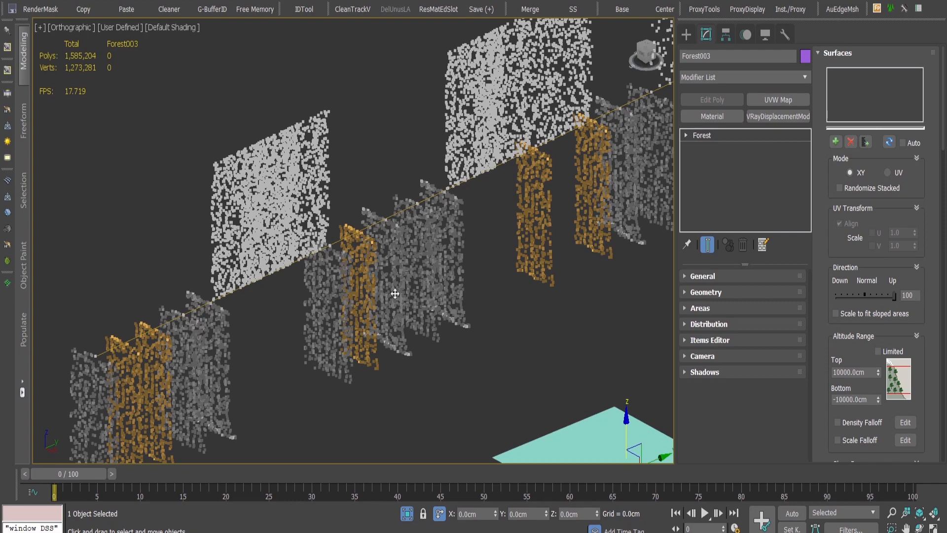
{"action": "mouse_move", "coordinate": [832, 59]}
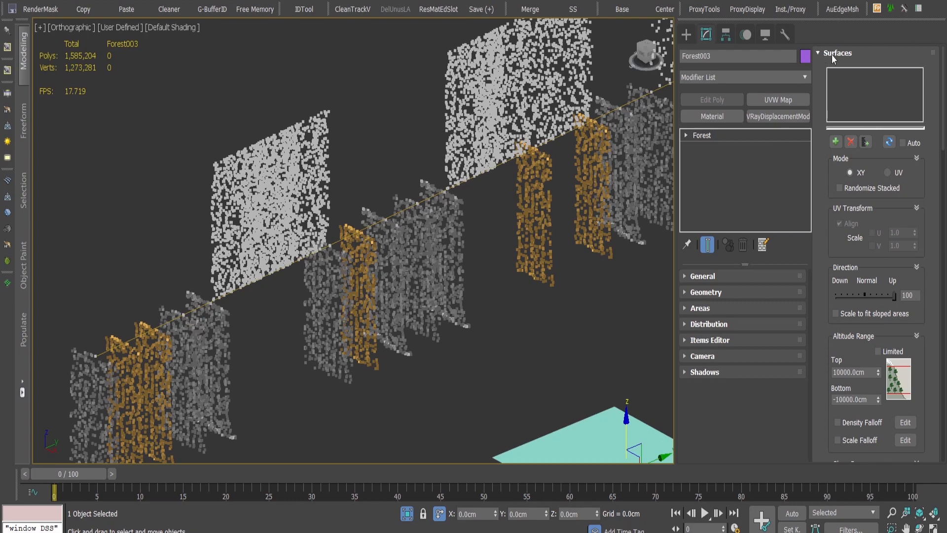
{"action": "left_click", "coordinate": [839, 52]}
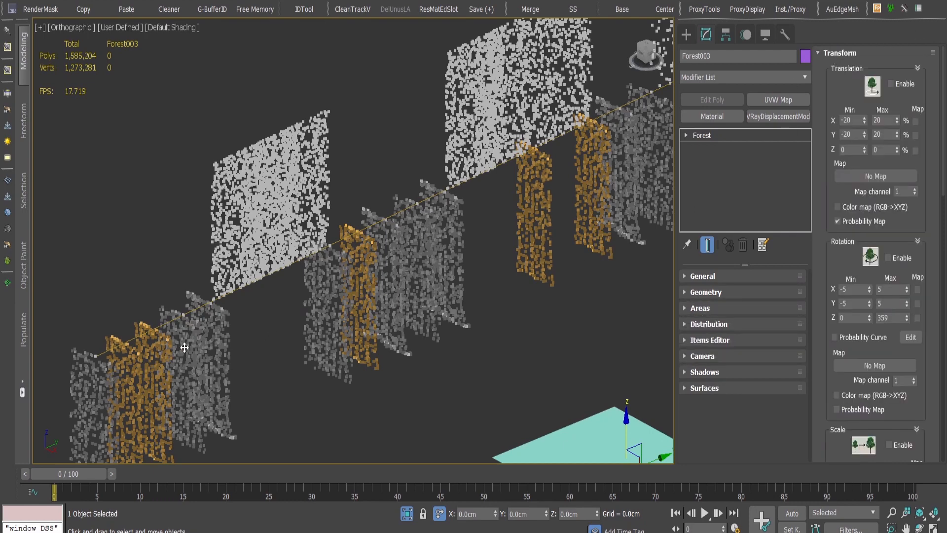
{"action": "mouse_move", "coordinate": [869, 114]}
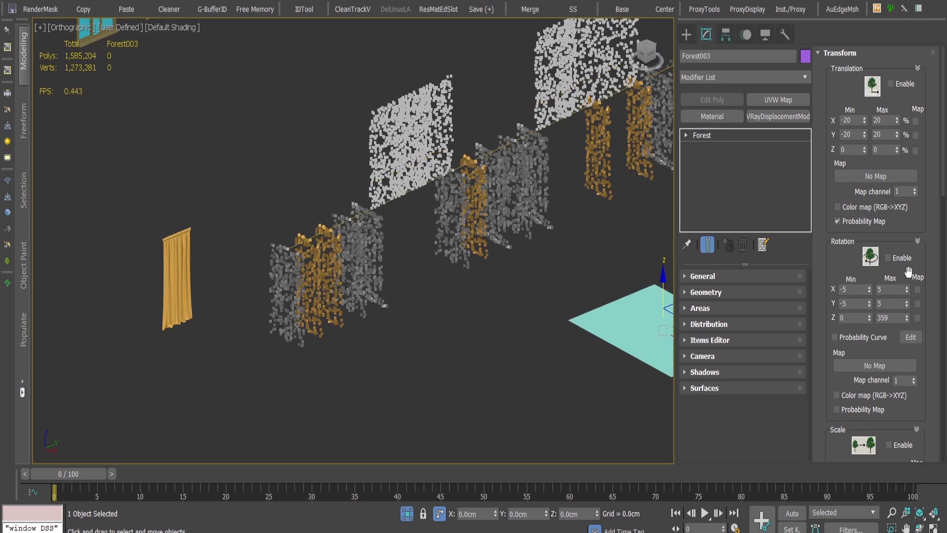
{"action": "left_click", "coordinate": [889, 257]}
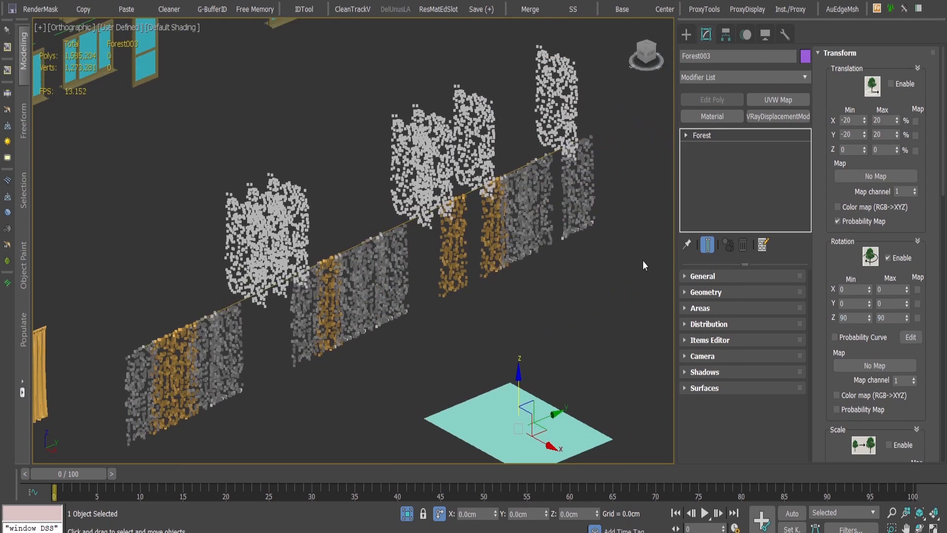
{"action": "mouse_move", "coordinate": [574, 337]}
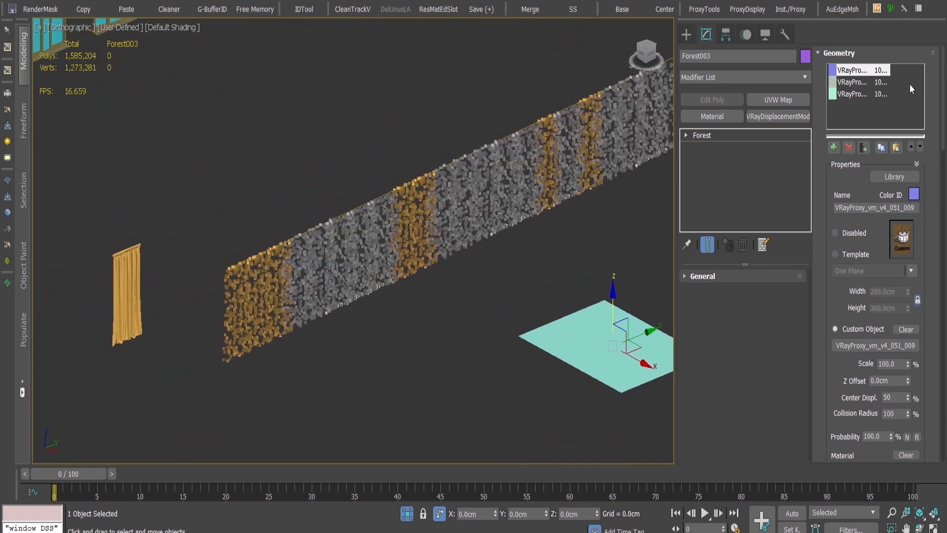
{"action": "mouse_move", "coordinate": [511, 225]}
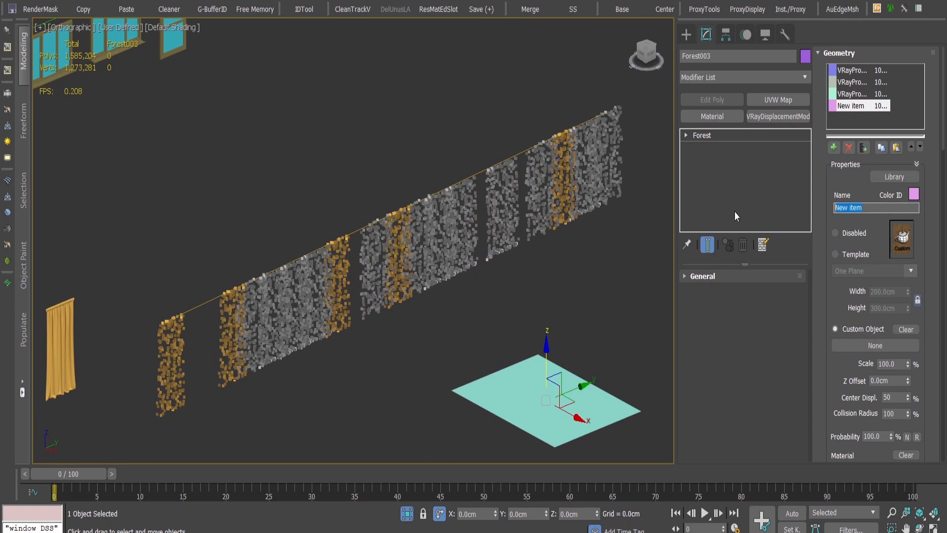
Add a geometry item named 'empty' and set a probability value of 70.0.
{"action": "type", "text": "empty"}
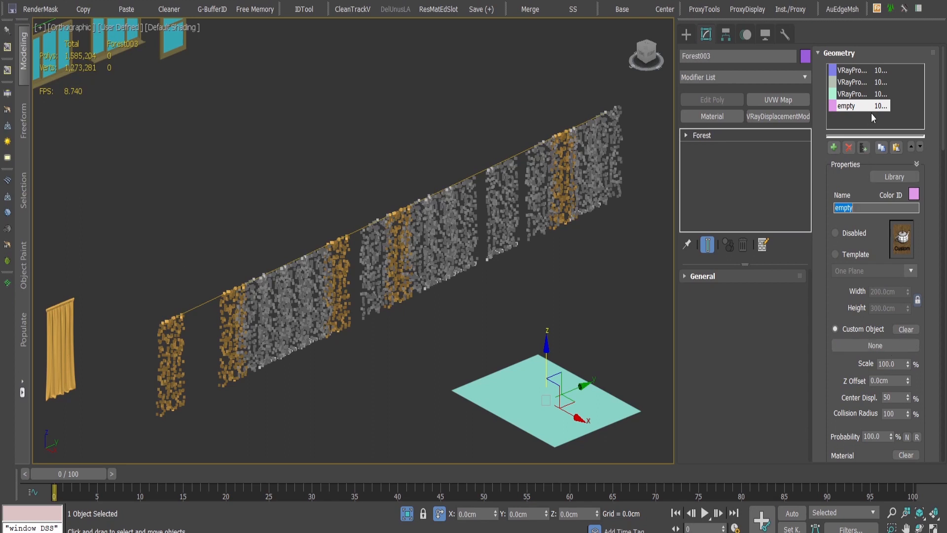
{"action": "left_click", "coordinate": [859, 82]}
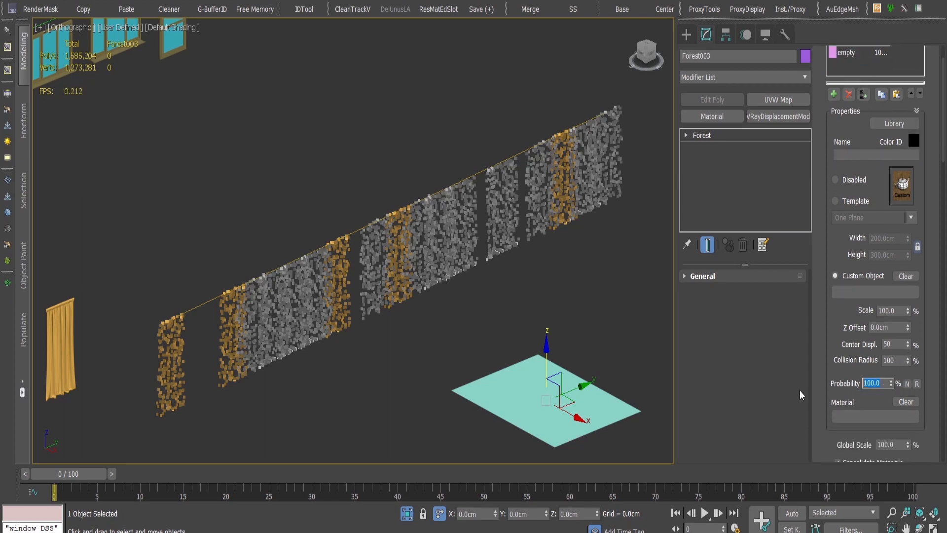
{"action": "type", "text": "70.0"}
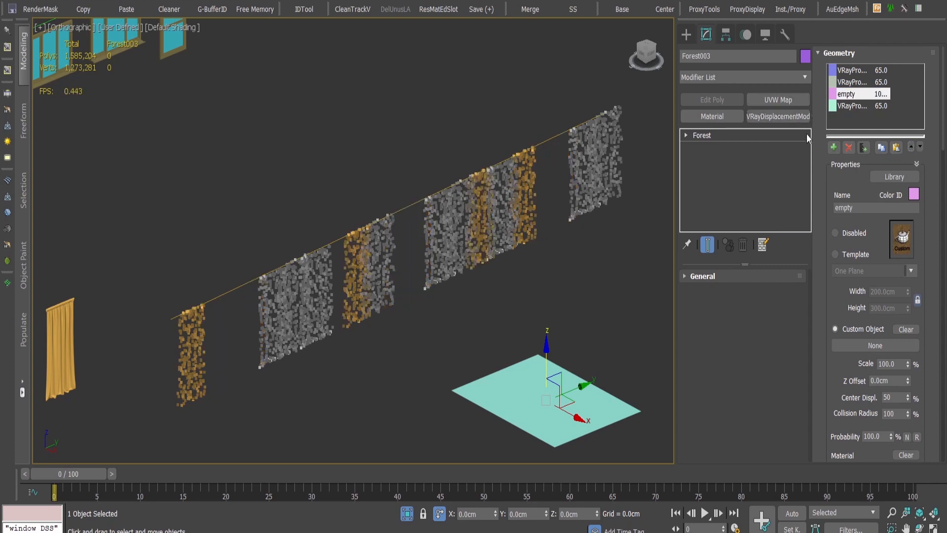
{"action": "mouse_move", "coordinate": [816, 340]}
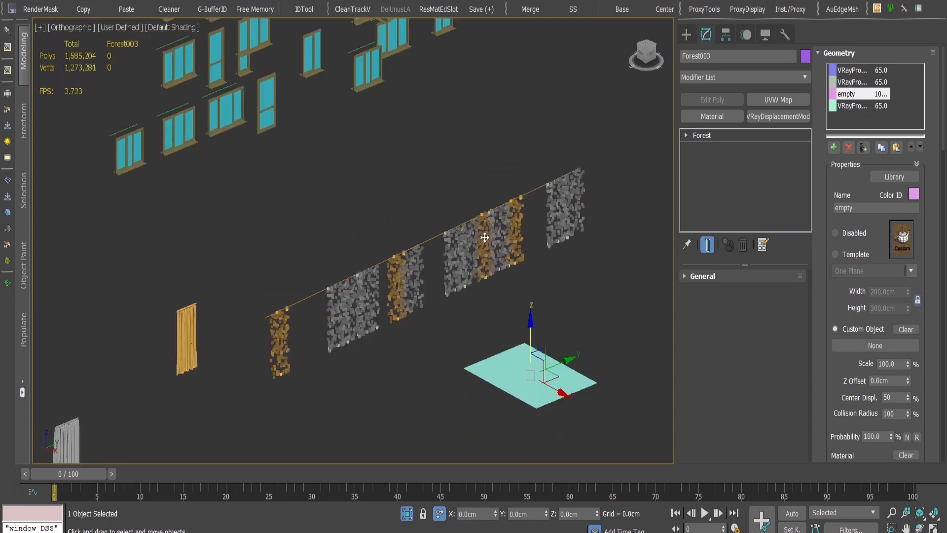
{"action": "left_click_drag", "start_coordinate": [483, 237], "coordinate": [530, 213]}
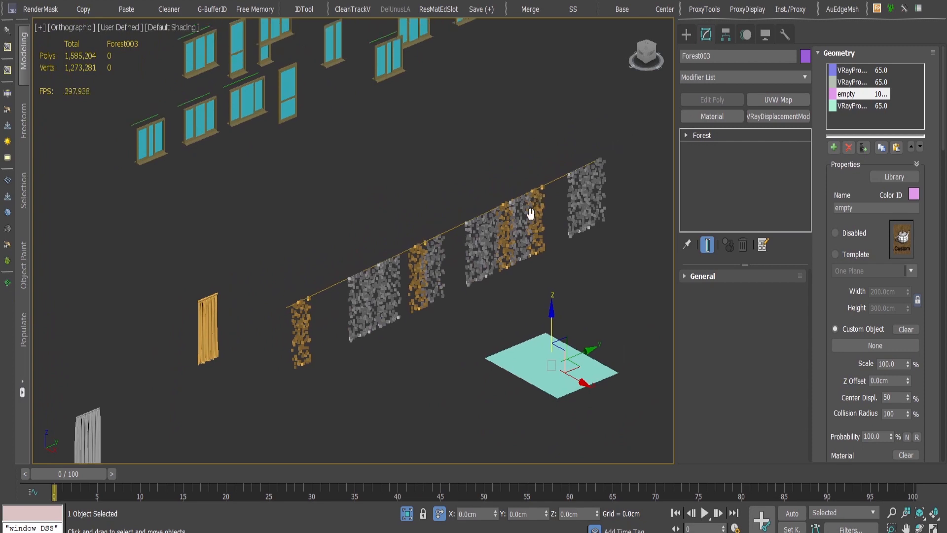
{"action": "left_click_drag", "start_coordinate": [531, 213], "coordinate": [454, 260]}
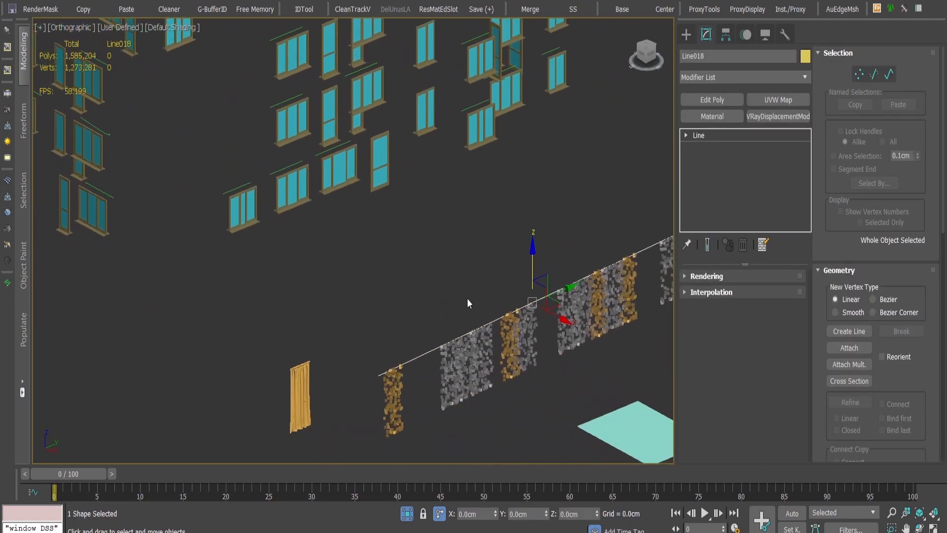
{"action": "left_click", "coordinate": [848, 348]}
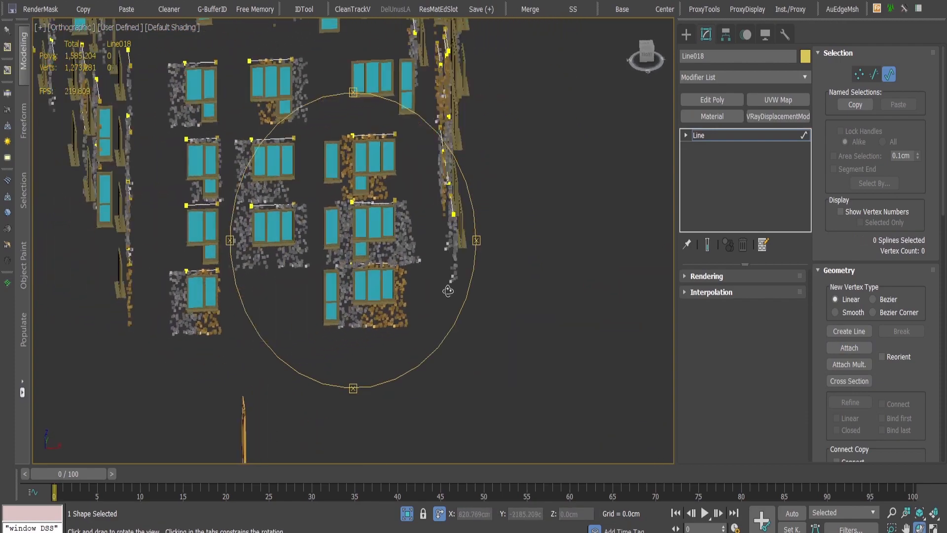
{"action": "left_click_drag", "start_coordinate": [448, 290], "coordinate": [530, 267]}
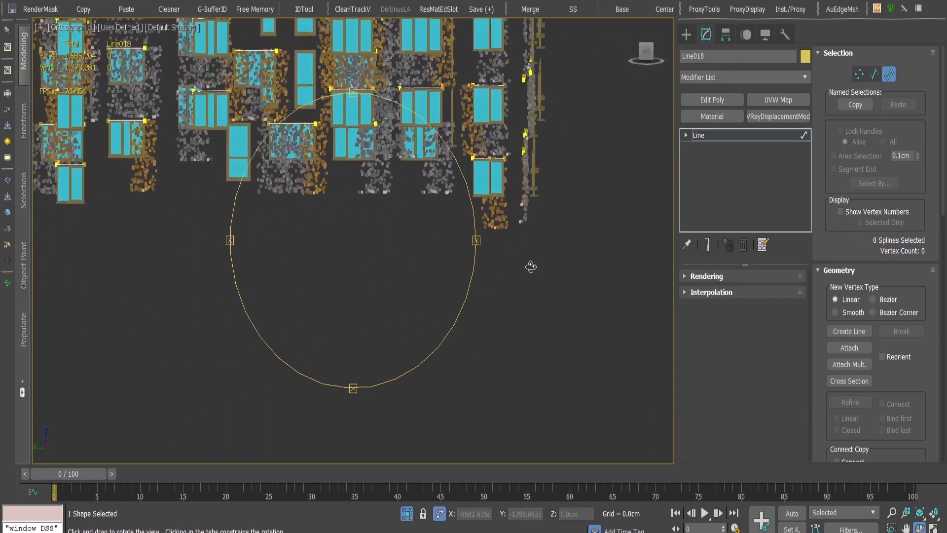
{"action": "left_click_drag", "start_coordinate": [531, 266], "coordinate": [512, 357]}
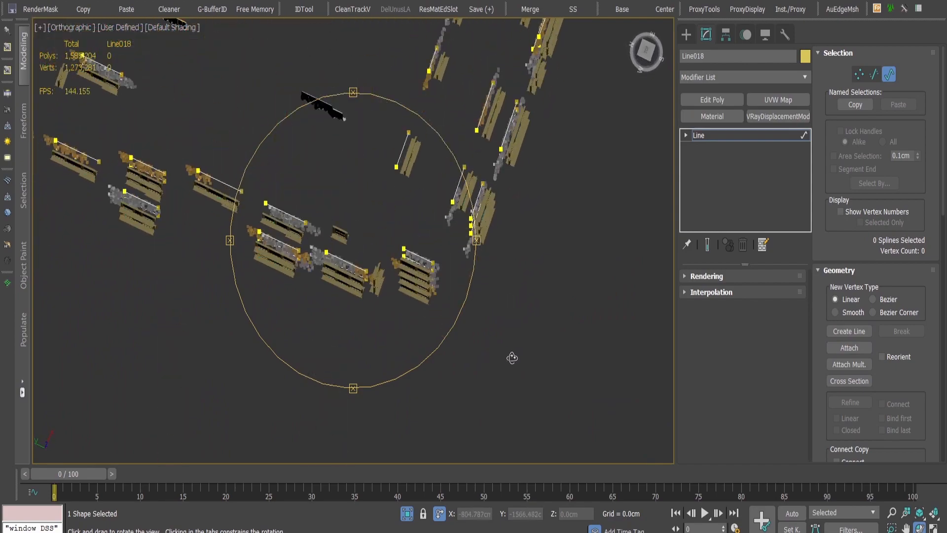
{"action": "left_click_drag", "start_coordinate": [512, 357], "coordinate": [669, 302]}
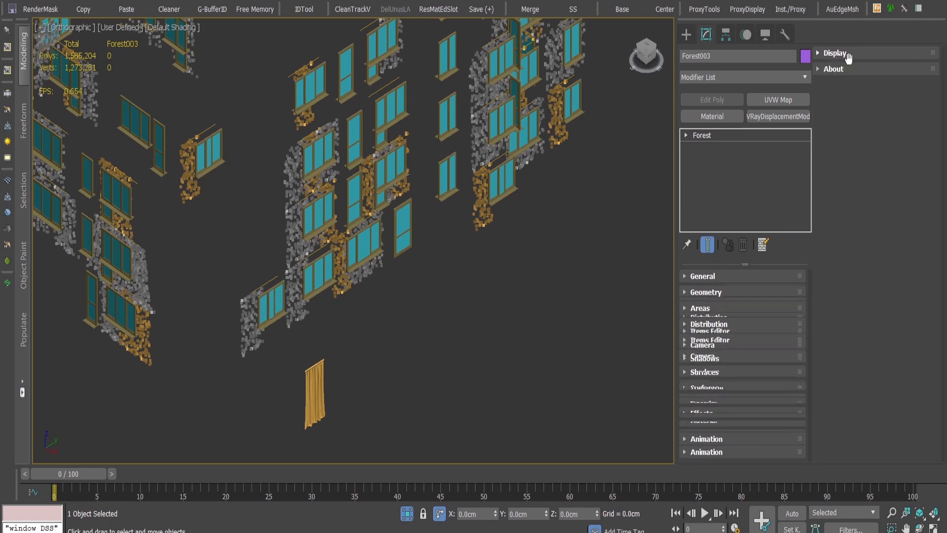
Set the viewport display mode to Points-Cloud and orbit around the curtains behind the windows.
{"action": "left_click", "coordinate": [832, 53]}
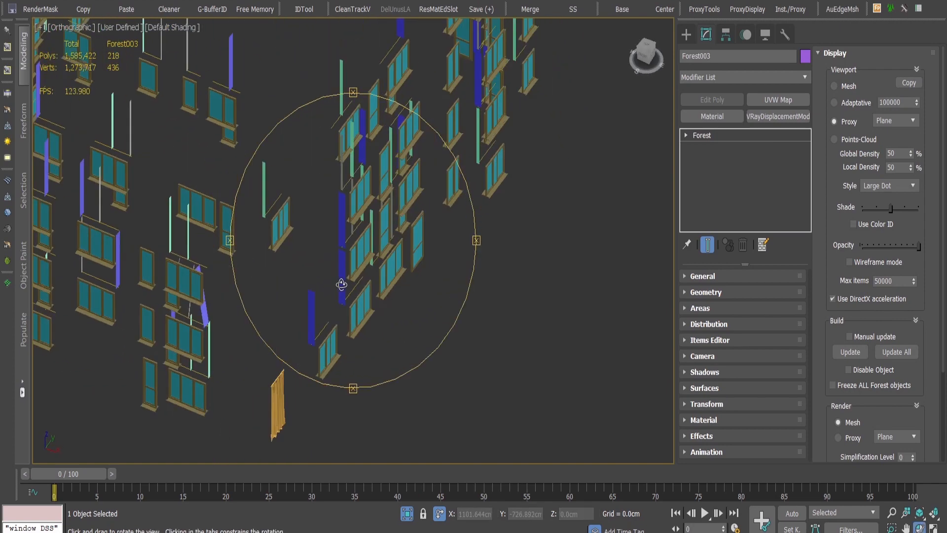
{"action": "left_click", "coordinate": [892, 121]}
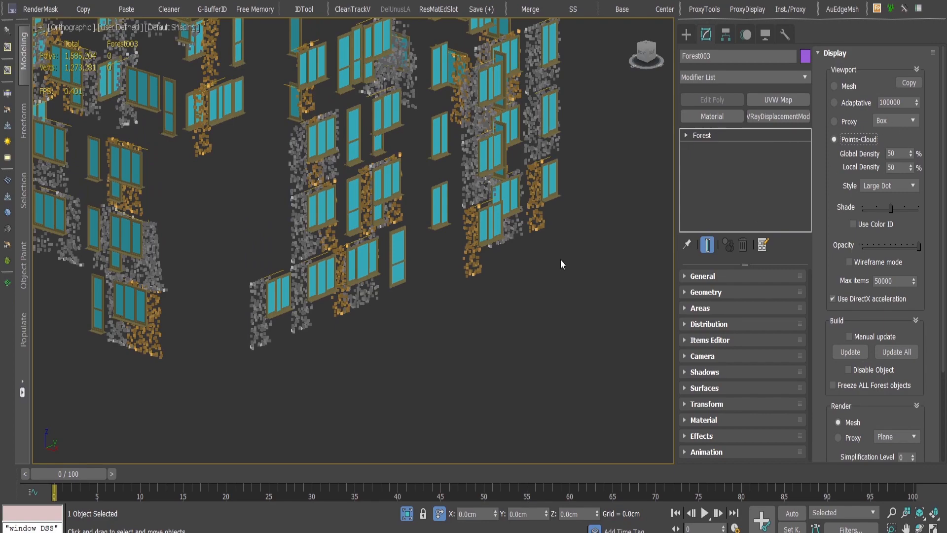
{"action": "left_click_drag", "start_coordinate": [562, 264], "coordinate": [286, 314]}
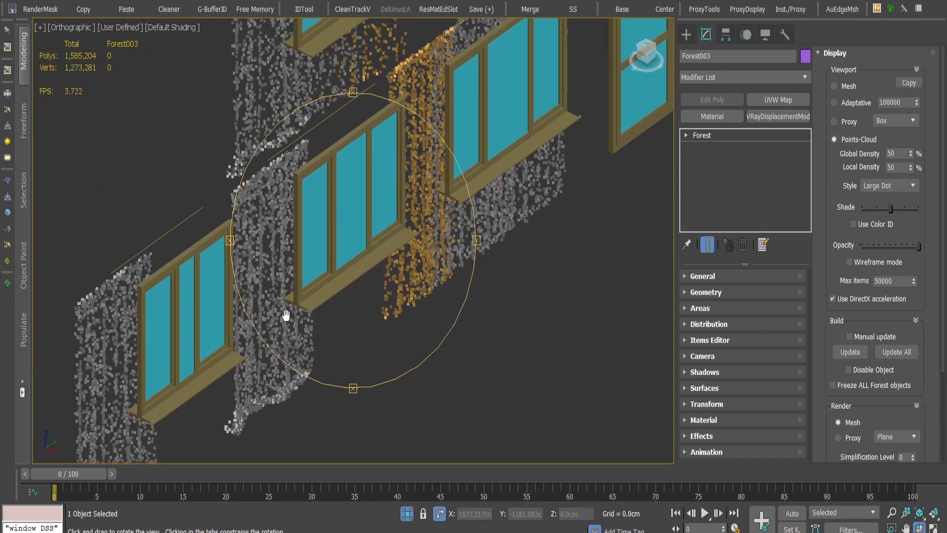
{"action": "left_click_drag", "start_coordinate": [285, 314], "coordinate": [314, 314]}
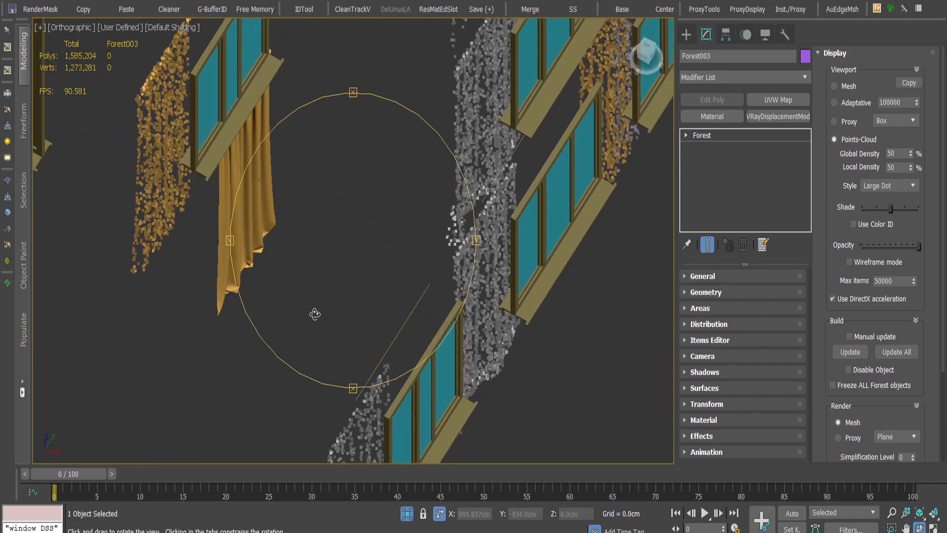
{"action": "left_click_drag", "start_coordinate": [315, 314], "coordinate": [211, 238]}
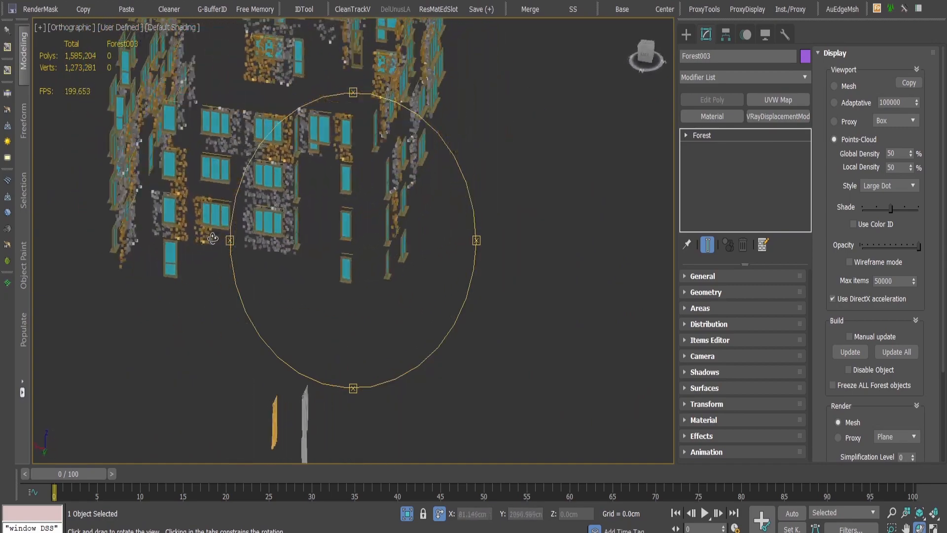
{"action": "left_click_drag", "start_coordinate": [212, 239], "coordinate": [81, 253]}
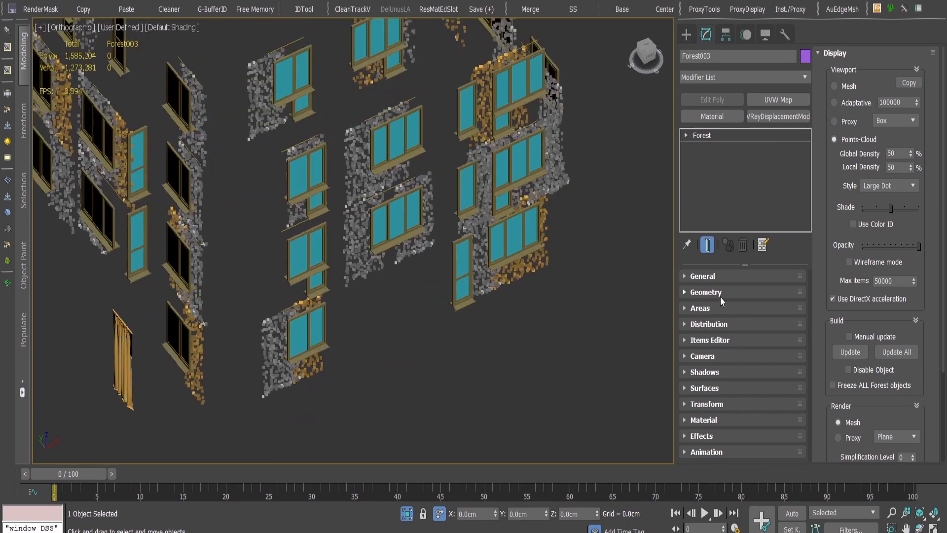
Show the first VRayProxy curtain item's properties in the Forest Geometry rollout.
{"action": "left_click", "coordinate": [705, 292]}
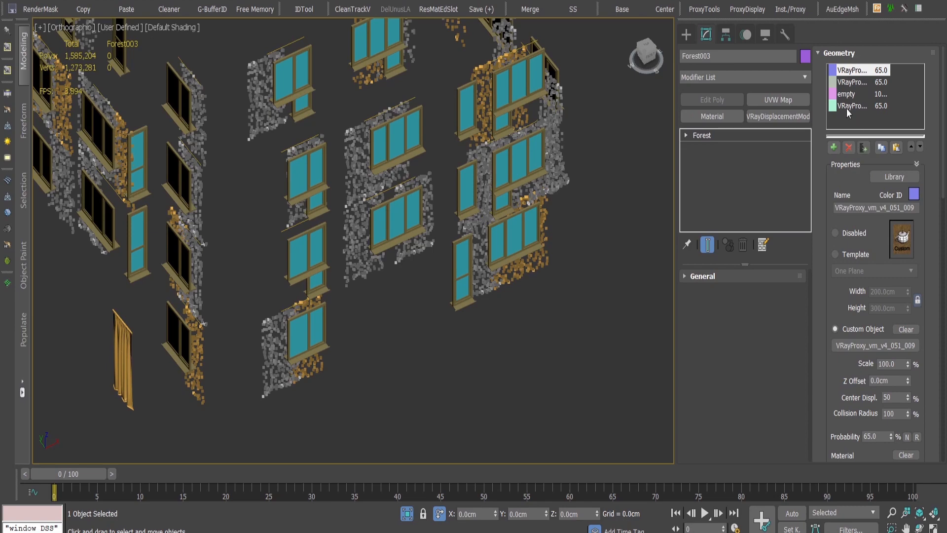
{"action": "left_click", "coordinate": [859, 105]}
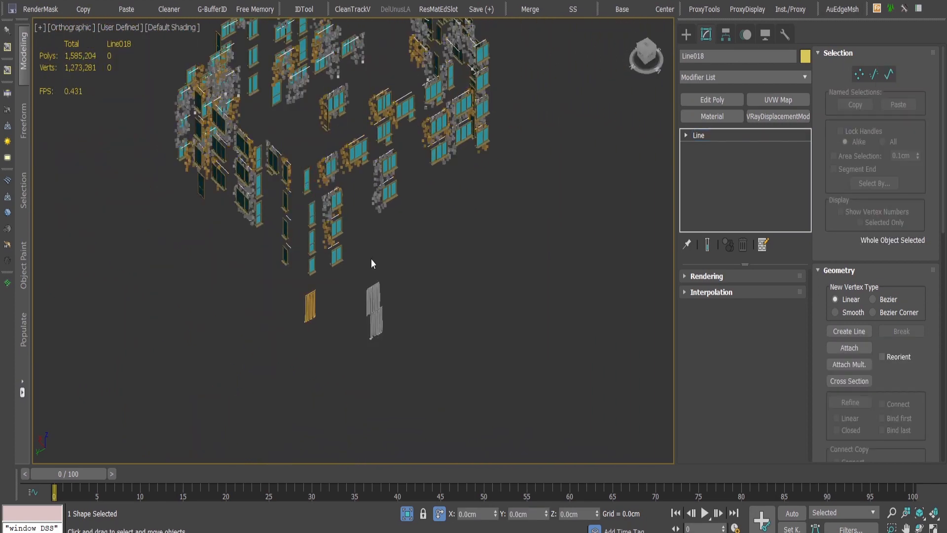
{"action": "mouse_move", "coordinate": [506, 213]}
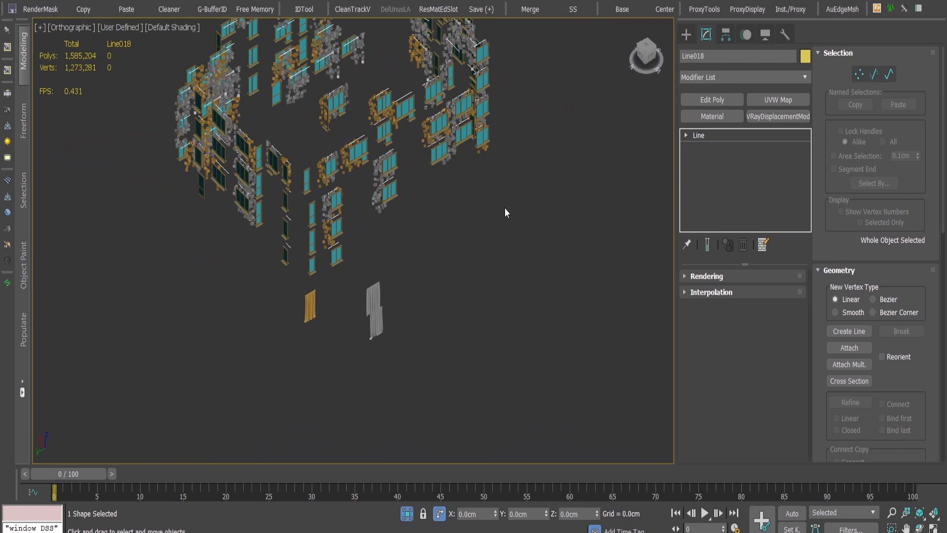